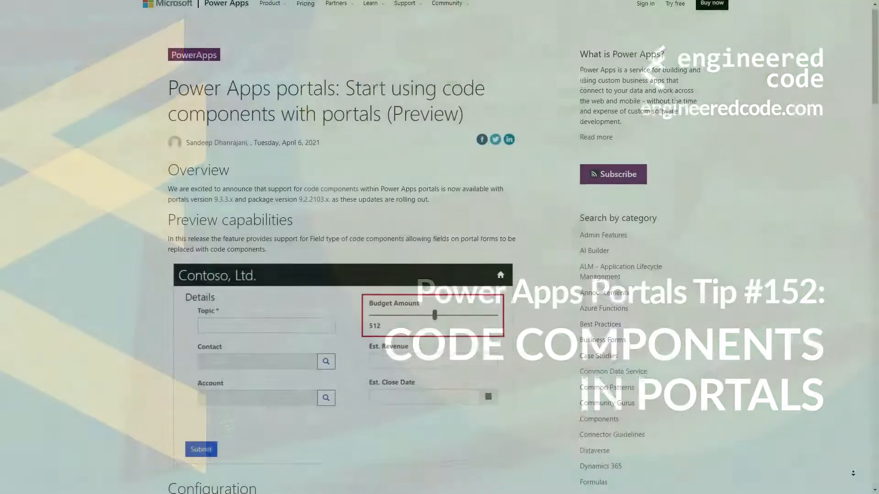
# Scroll the code components blog post past Preview capabilities to the 3-step configuration diagram
pyautogui.scroll(-3)
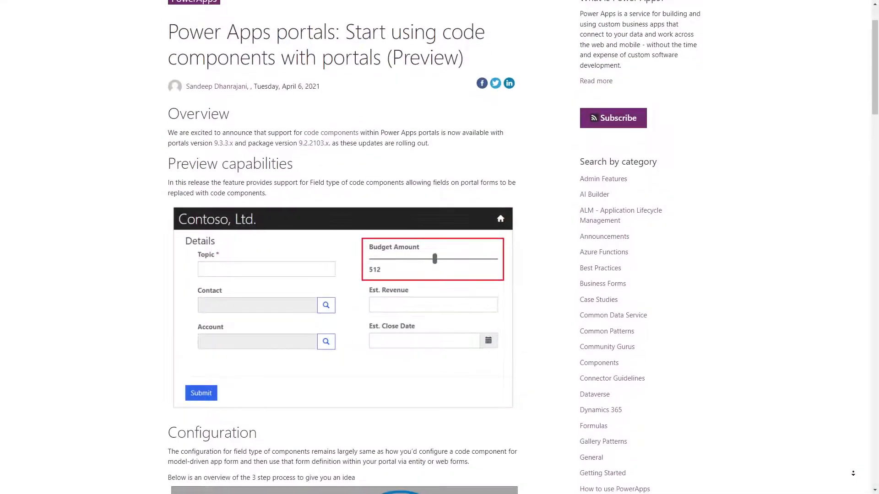
pyautogui.scroll(-3)
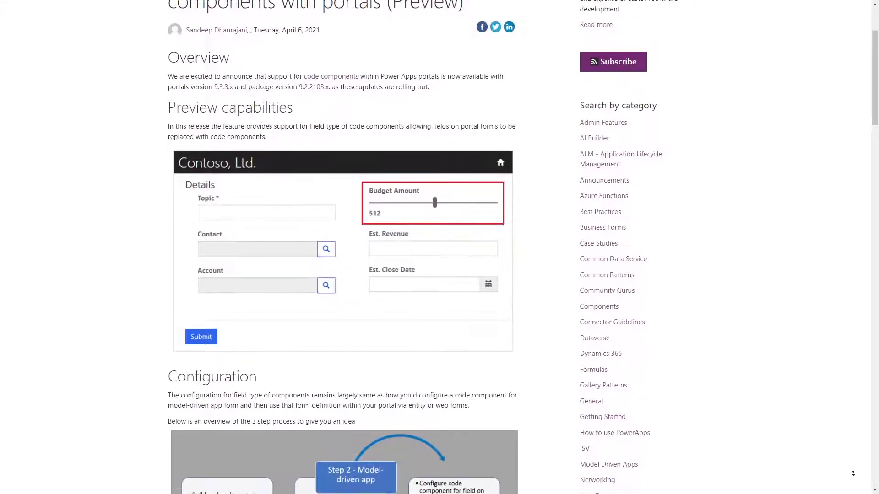
pyautogui.scroll(-3)
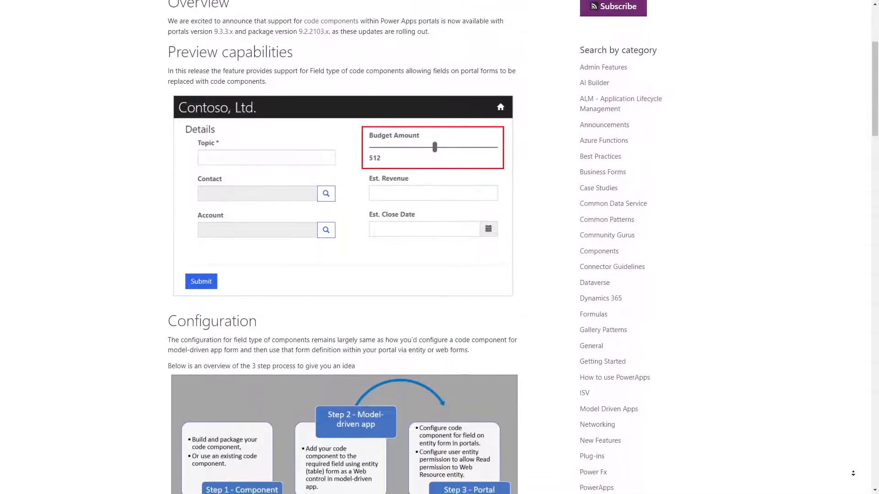
pyautogui.scroll(-3)
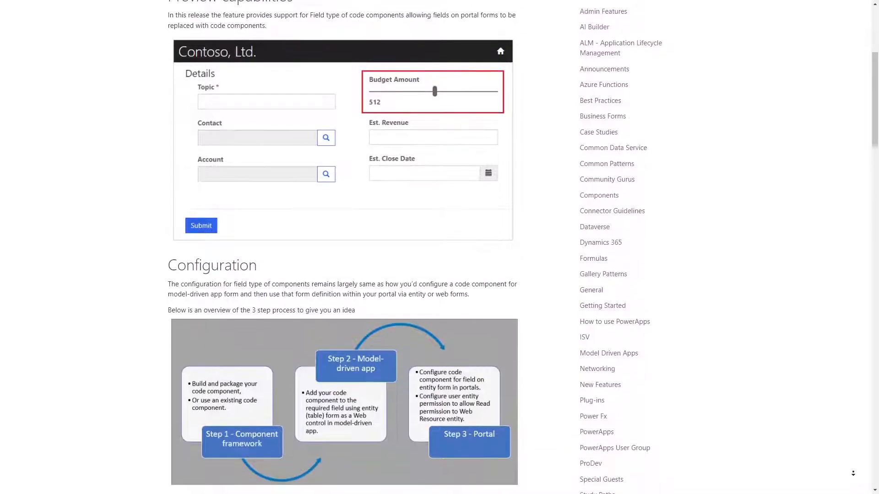
pyautogui.scroll(-3)
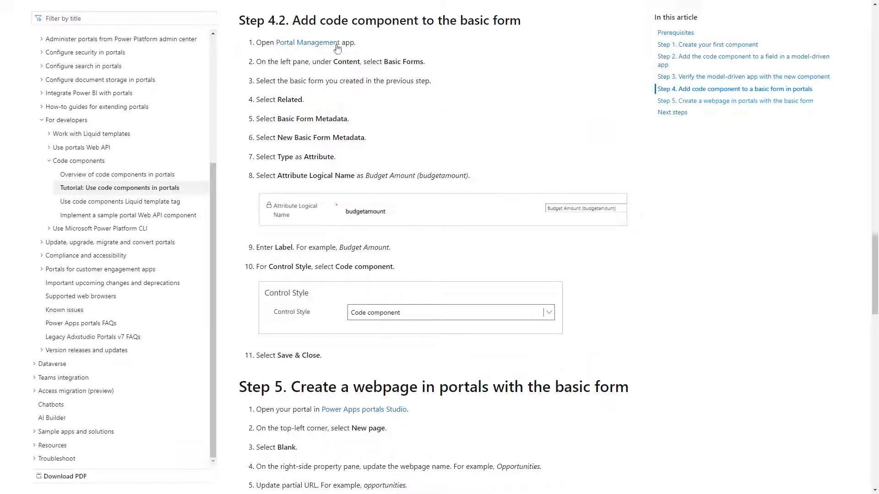
pyautogui.moveTo(511, 36)
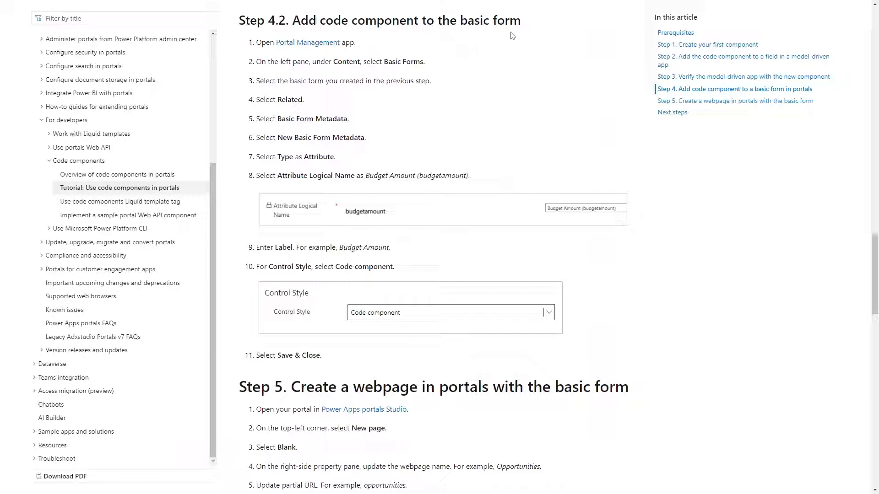
pyautogui.moveTo(372, 198)
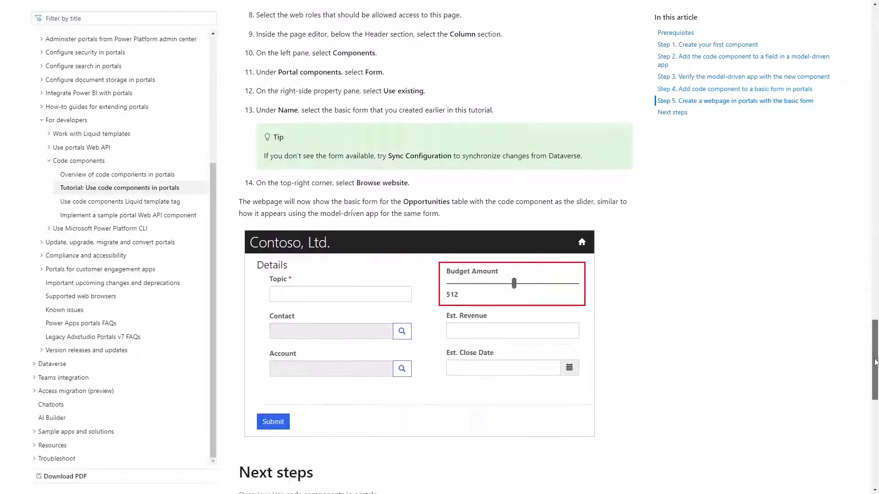
# Scroll from Step 4.2 through Step 5 to the Contoso form with the Budget Amount slider
pyautogui.scroll(-3)
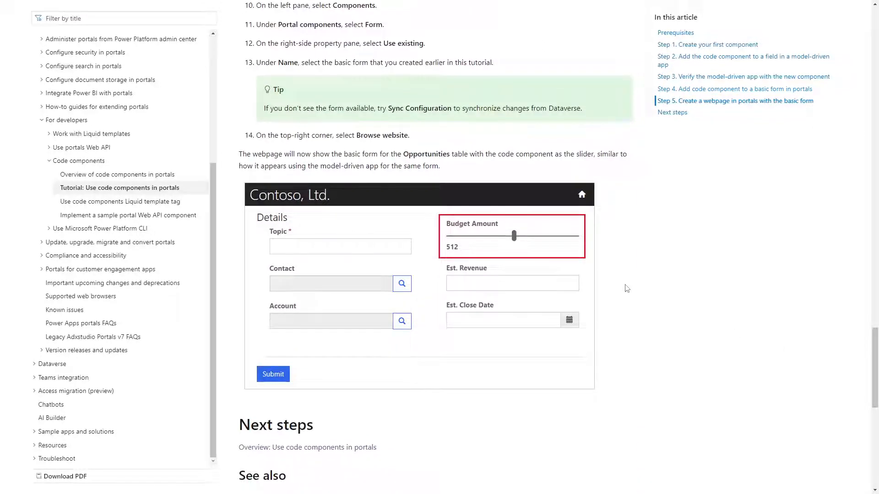
pyautogui.moveTo(425, 250)
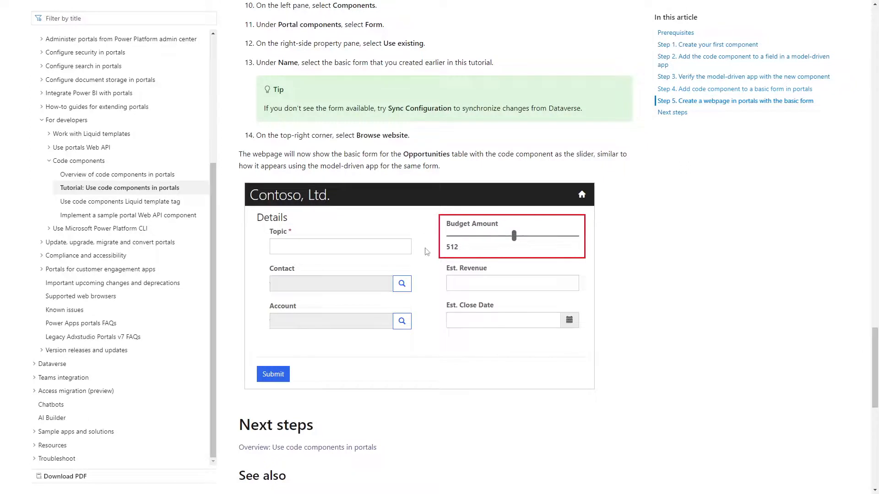
pyautogui.moveTo(600, 216)
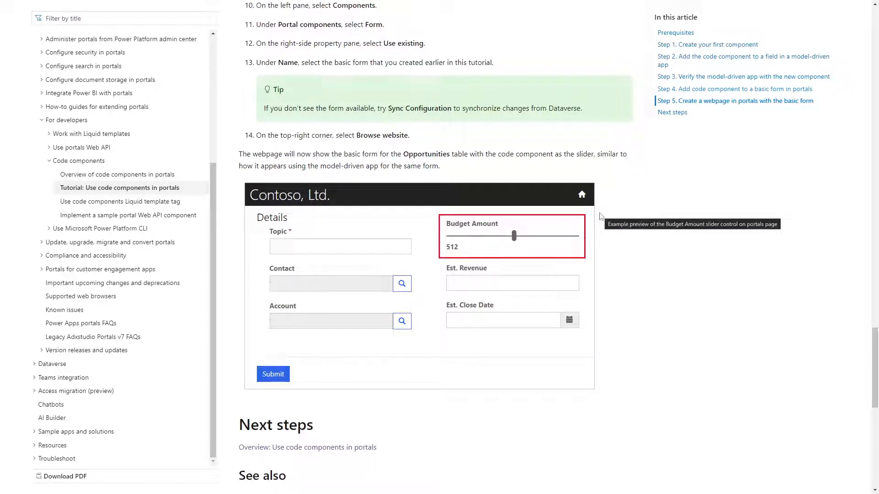
pyautogui.moveTo(648, 240)
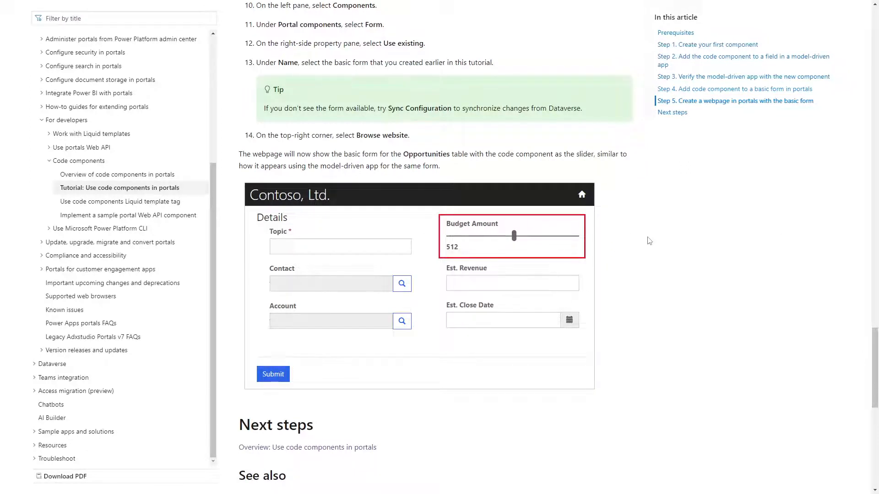
# Open 'Use code components Liquid template tag' and scroll down to its Tutorial heading
pyautogui.click(119, 201)
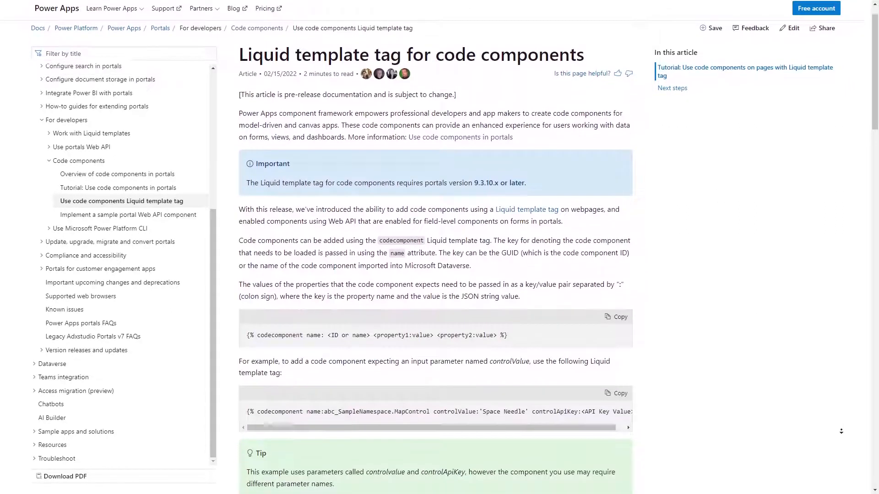
pyautogui.scroll(-3)
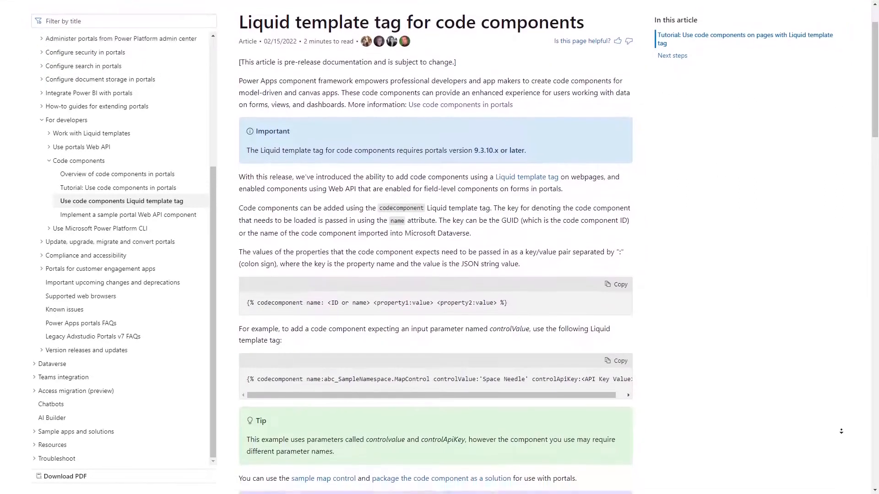
pyautogui.scroll(-3)
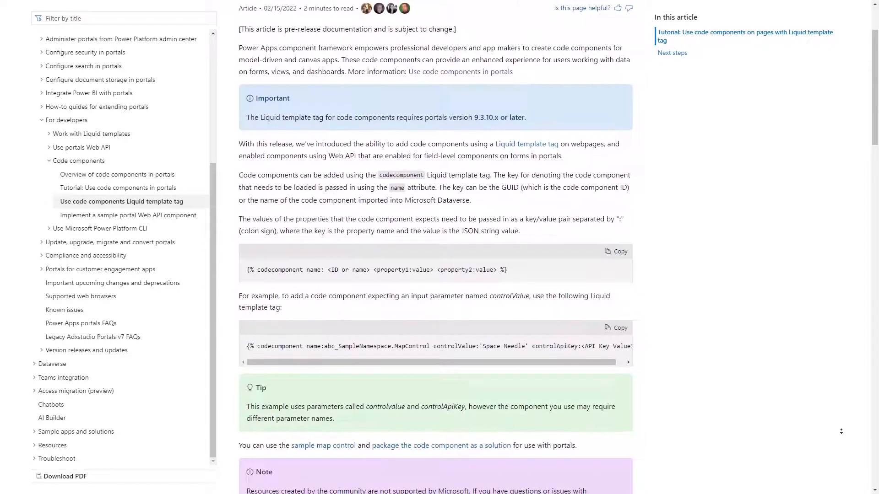
pyautogui.scroll(-3)
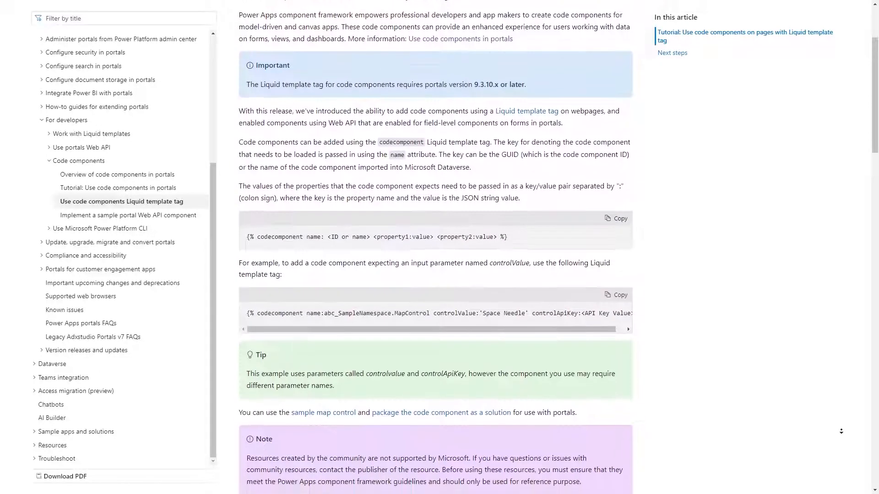
pyautogui.scroll(-3)
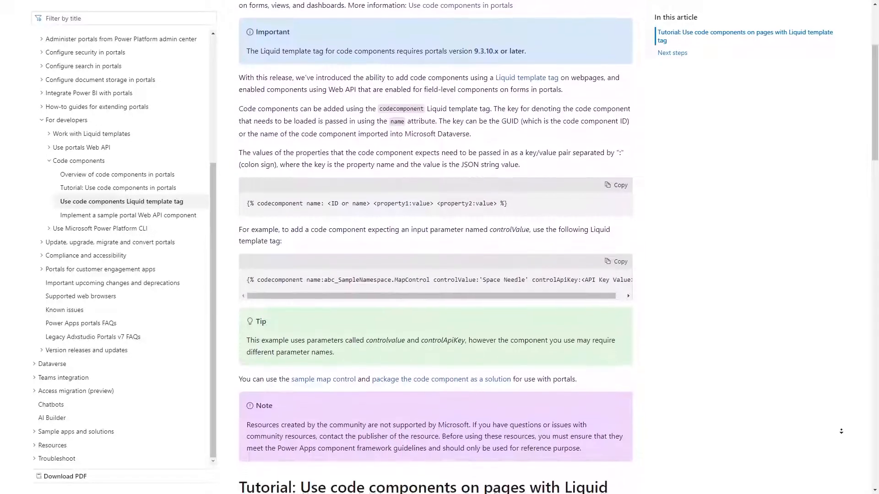
pyautogui.scroll(-3)
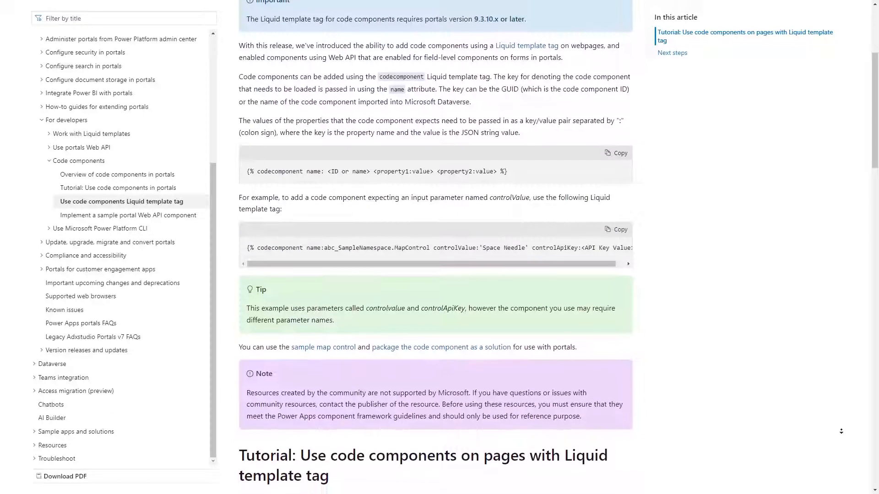
pyautogui.scroll(-3)
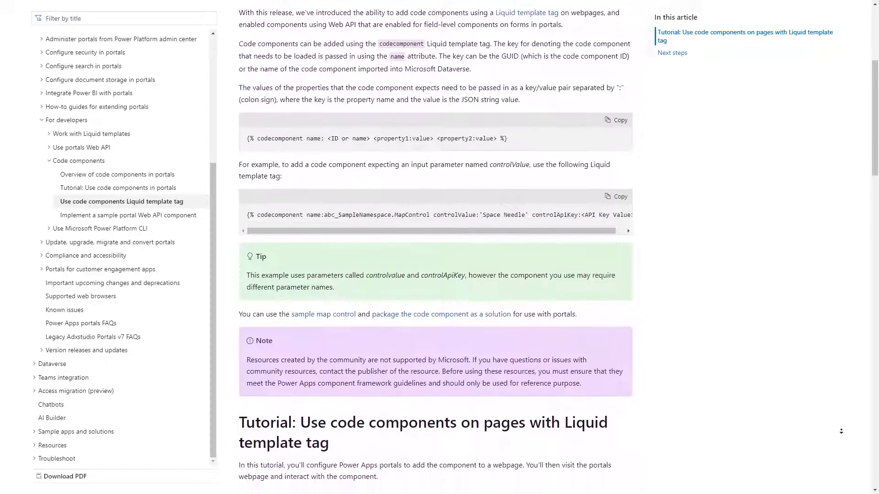
pyautogui.scroll(-3)
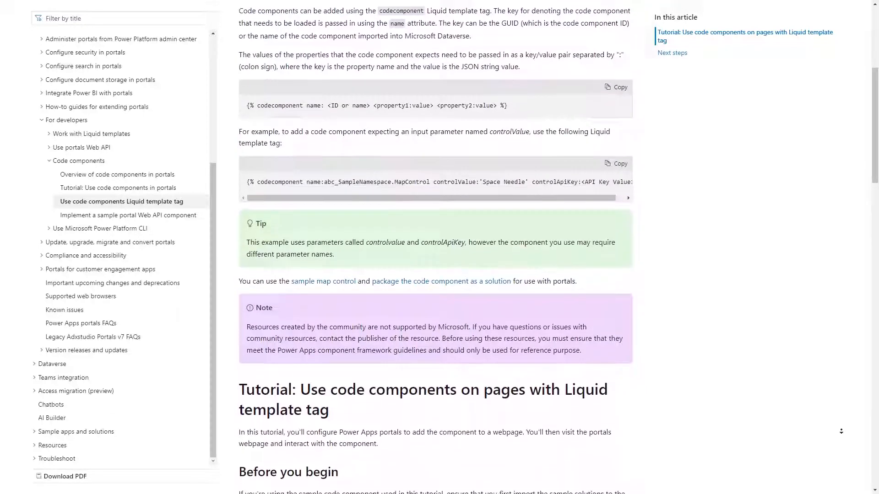
pyautogui.scroll(-3)
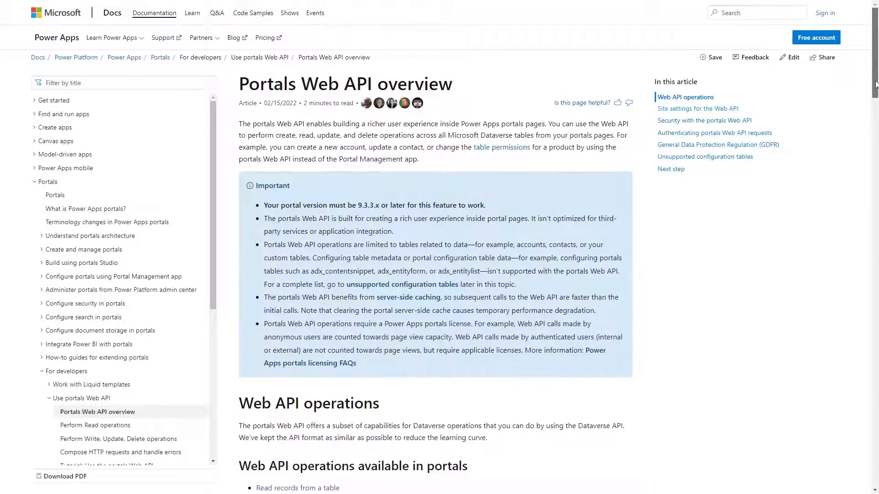
# Scroll the Portals Web API overview past Site settings to 'Security with the portals Web API'
pyautogui.scroll(-3)
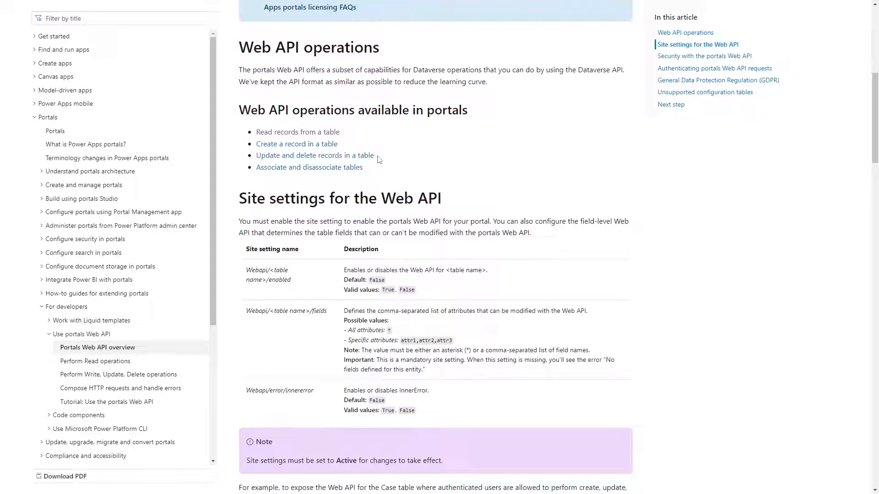
pyautogui.moveTo(456, 188)
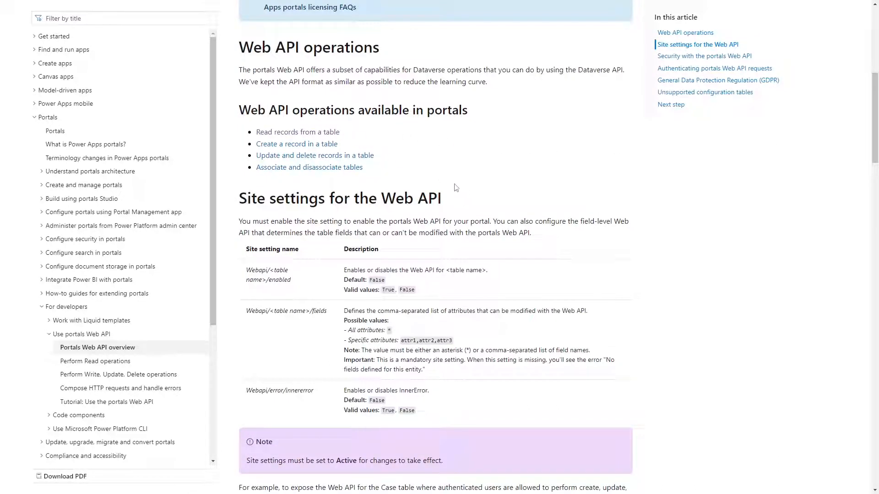
pyautogui.moveTo(670, 337)
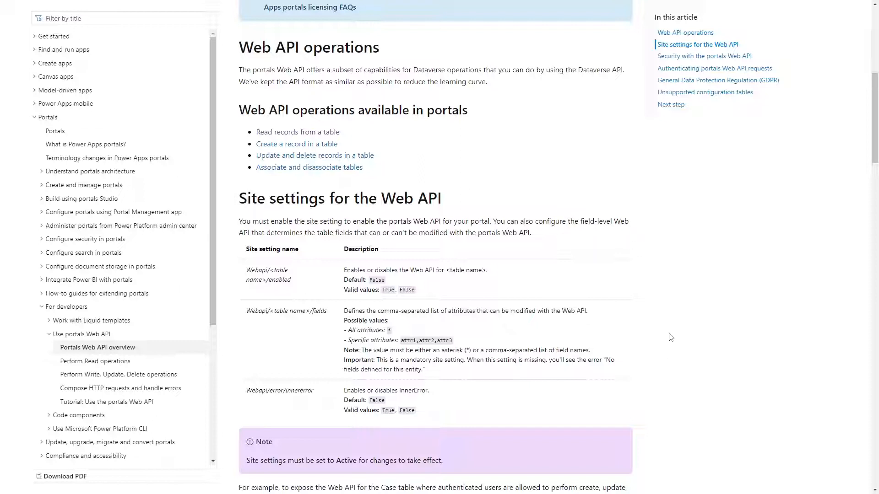
pyautogui.scroll(-3)
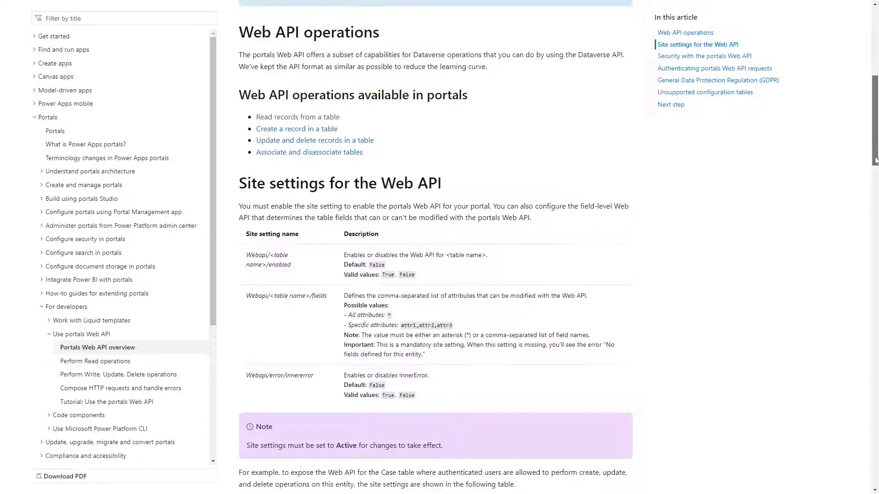
pyautogui.scroll(-3)
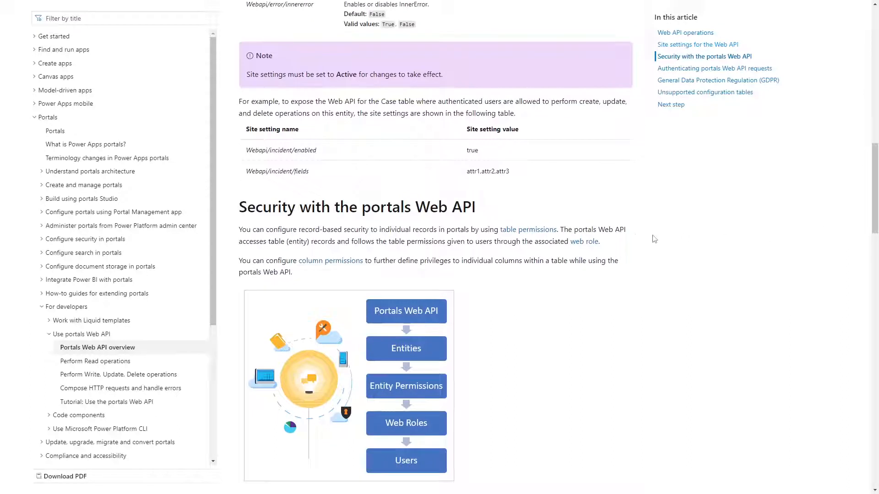
pyautogui.moveTo(638, 224)
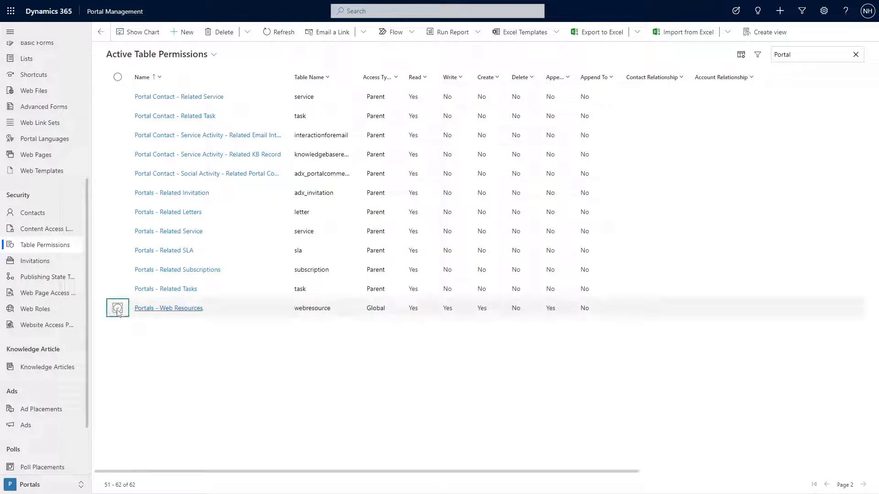
# Tick the 'Portals - Web Resources' row in the Active Table Permissions list
pyautogui.click(117, 308)
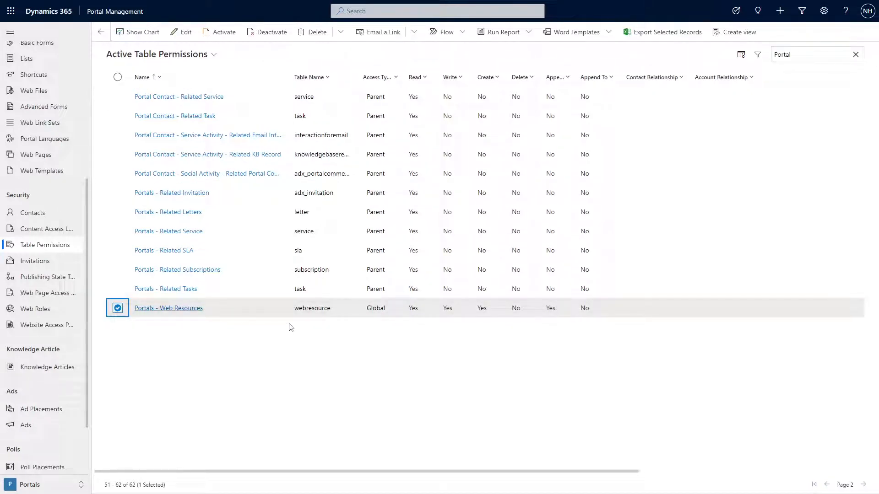
pyautogui.moveTo(304, 329)
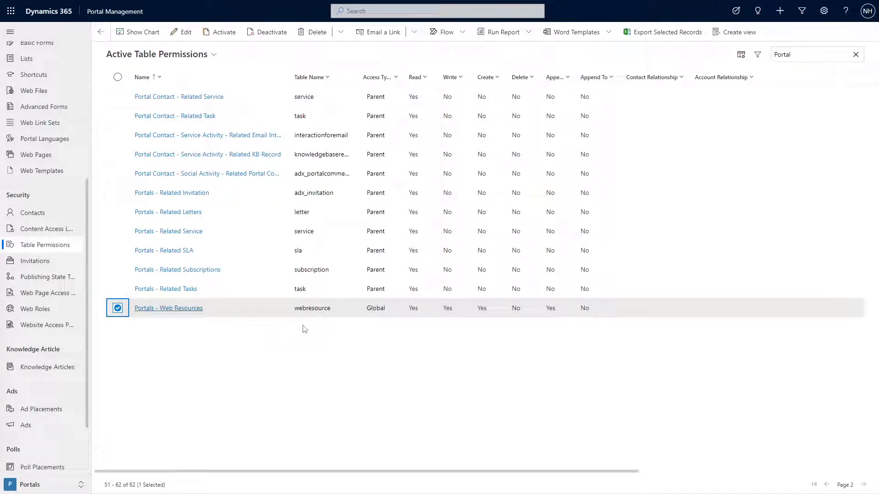
pyautogui.moveTo(291, 326)
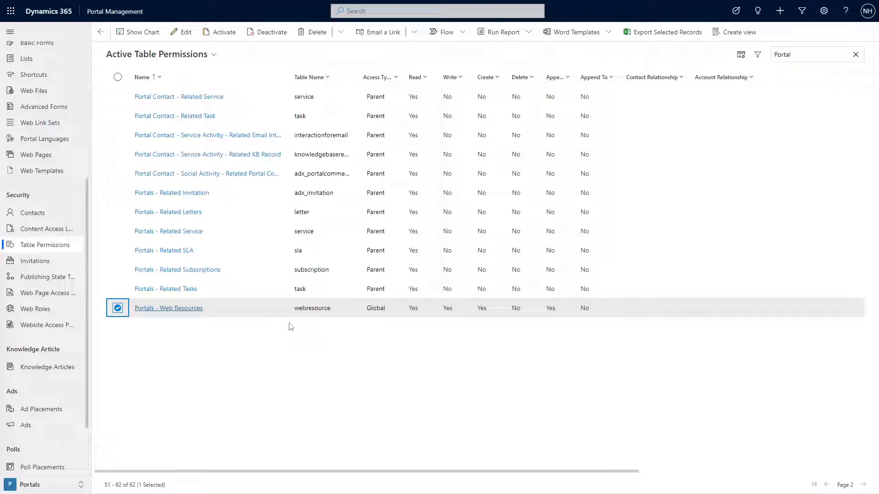